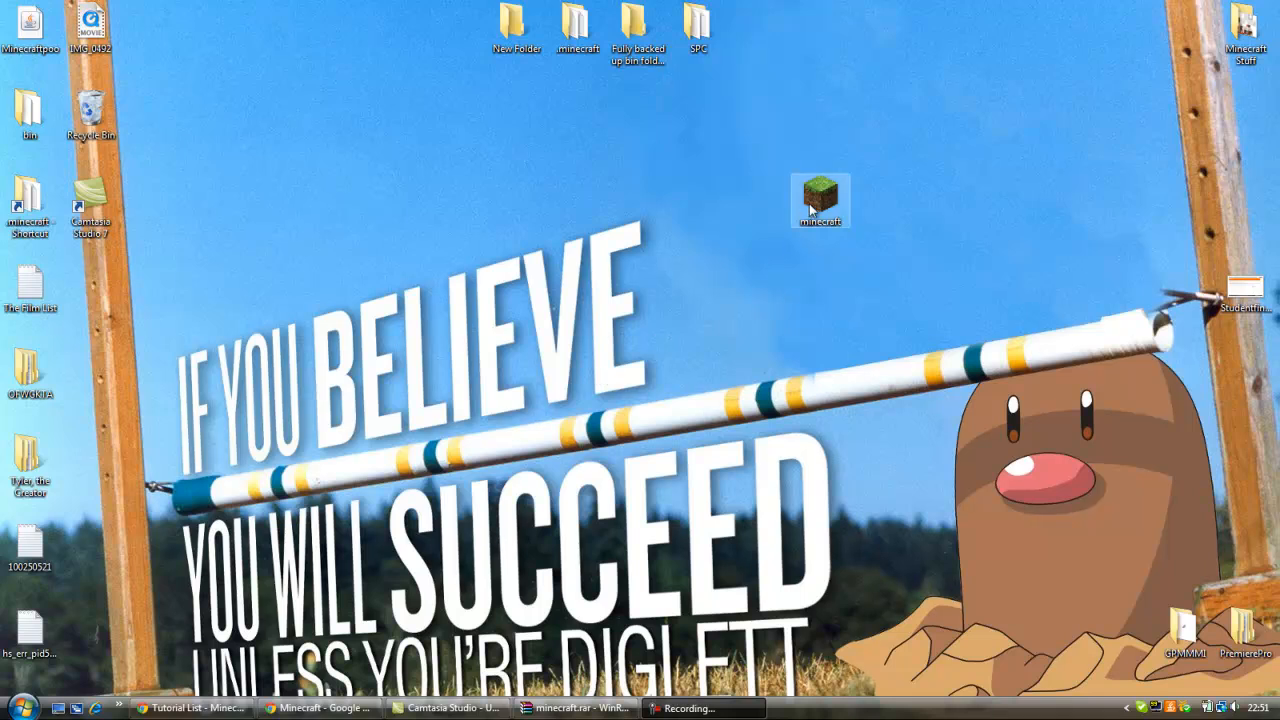
- Try launching the Minecraft program and dismiss the Launch4j Java runtime error
{"action": "double_click", "coordinate": [820, 200]}
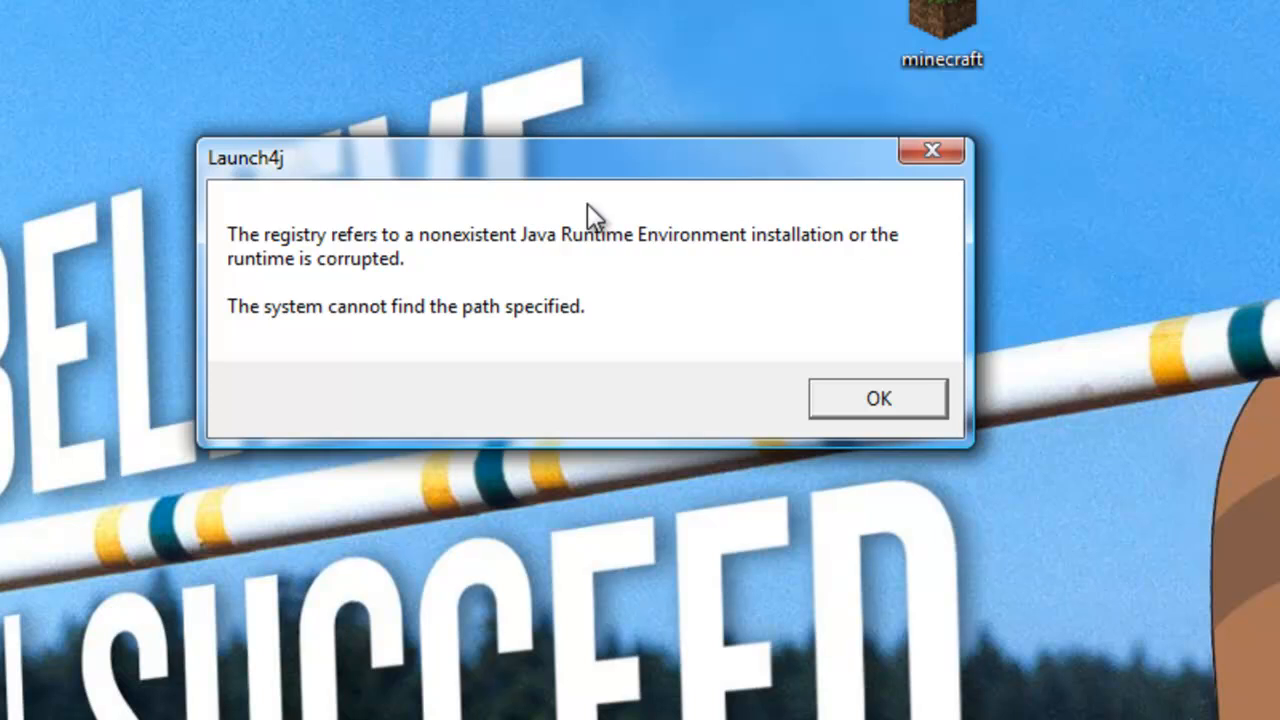
{"action": "mouse_move", "coordinate": [1048, 390]}
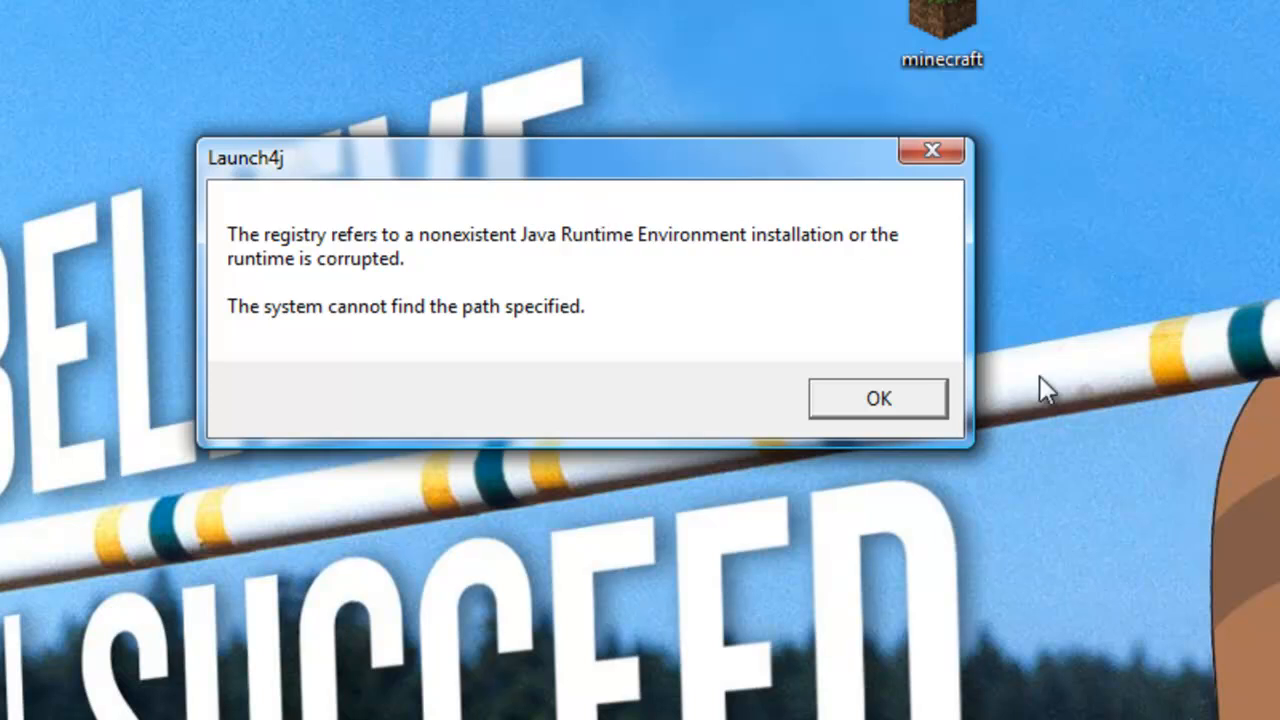
{"action": "left_click", "coordinate": [876, 398]}
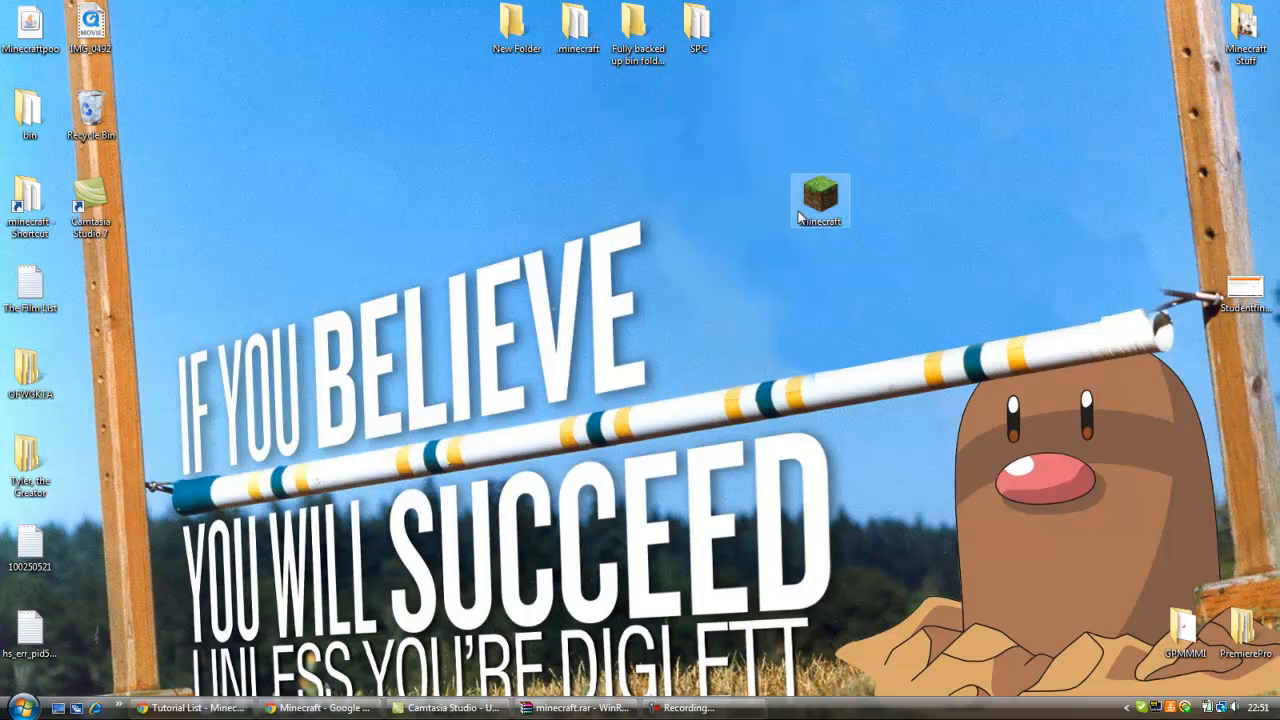
{"action": "mouse_move", "coordinate": [556, 480]}
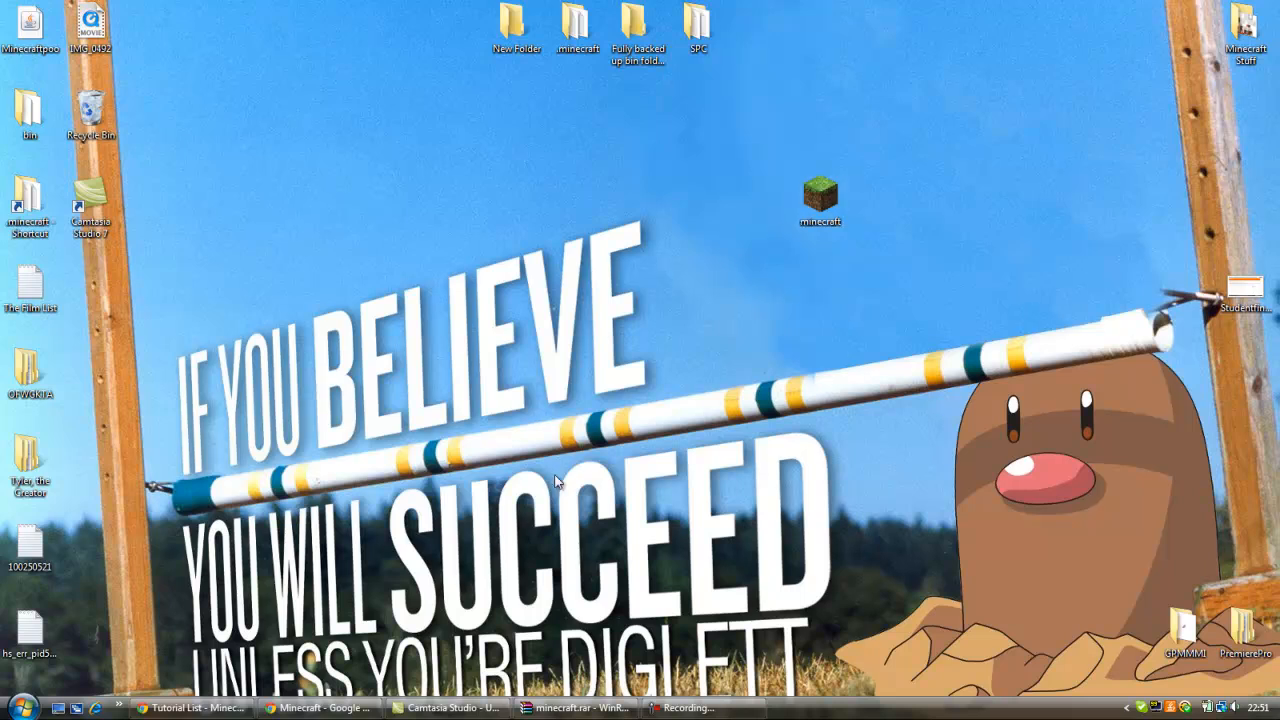
- Download Minecraft.jar from the Linux / Other section of the download page in Chrome
{"action": "left_click", "coordinate": [318, 708]}
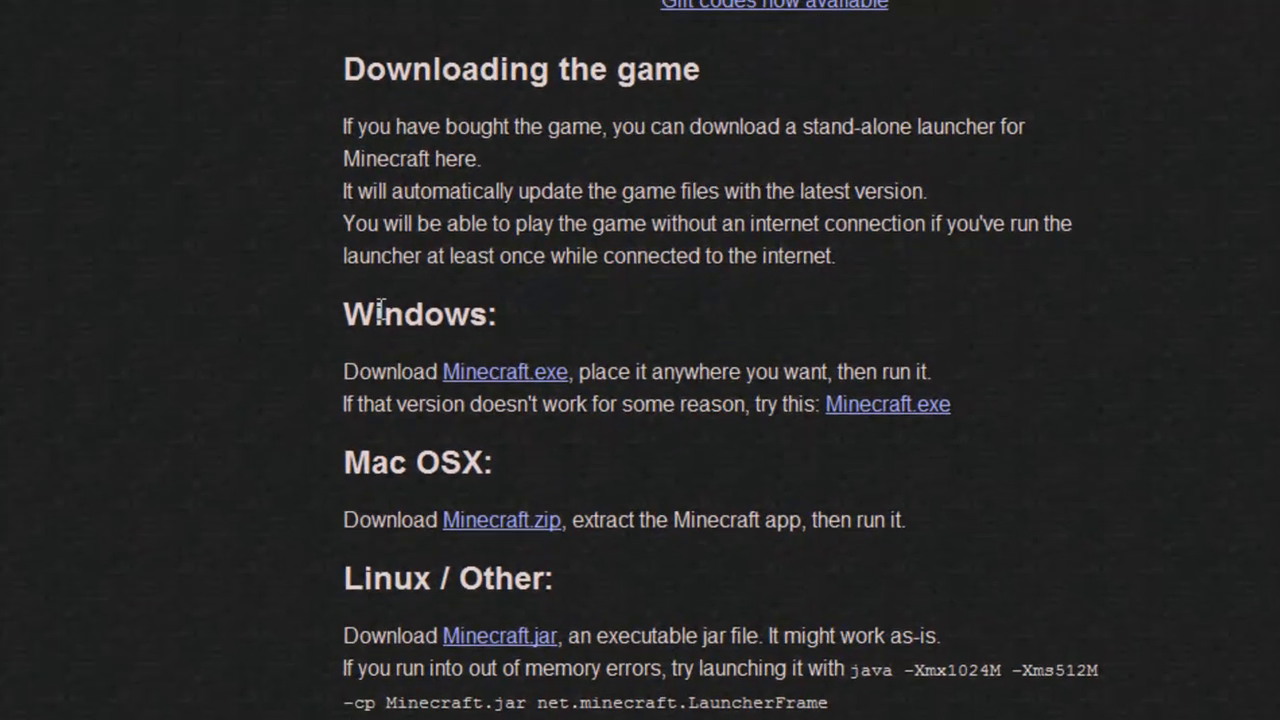
{"action": "scroll", "scroll_direction": "down", "scroll_amount": 3}
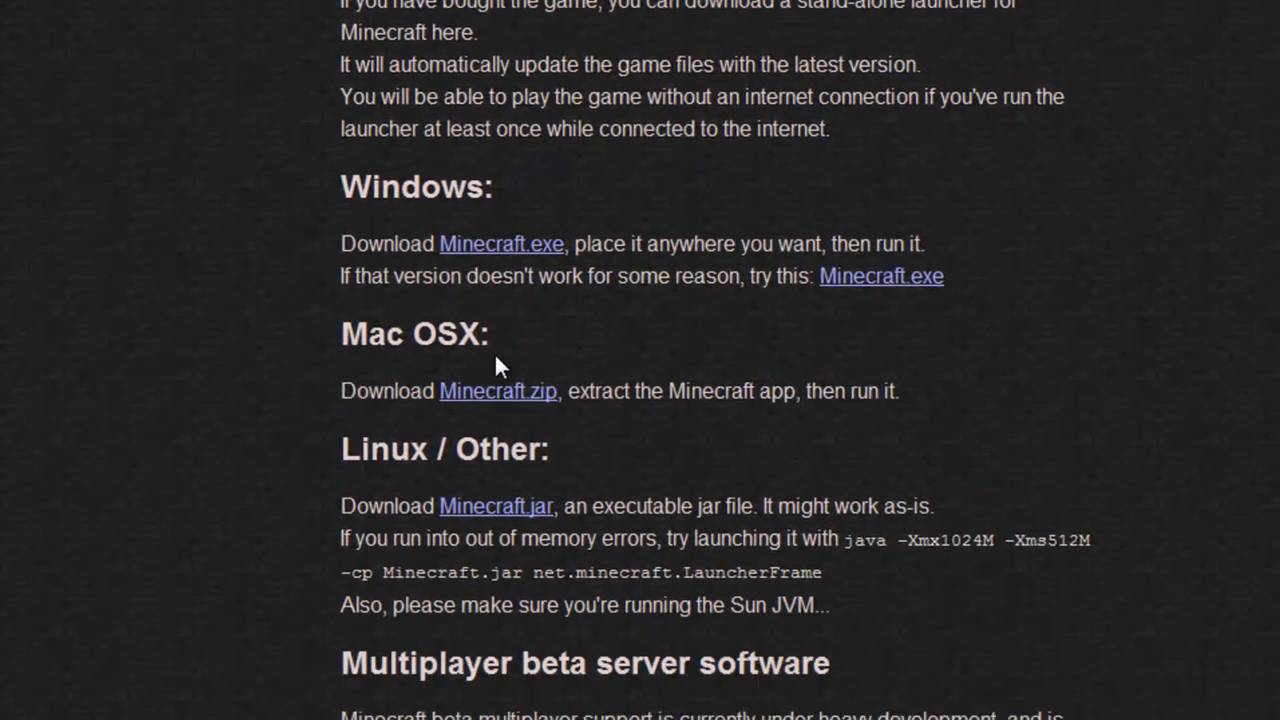
{"action": "scroll", "scroll_direction": "down", "scroll_amount": 3}
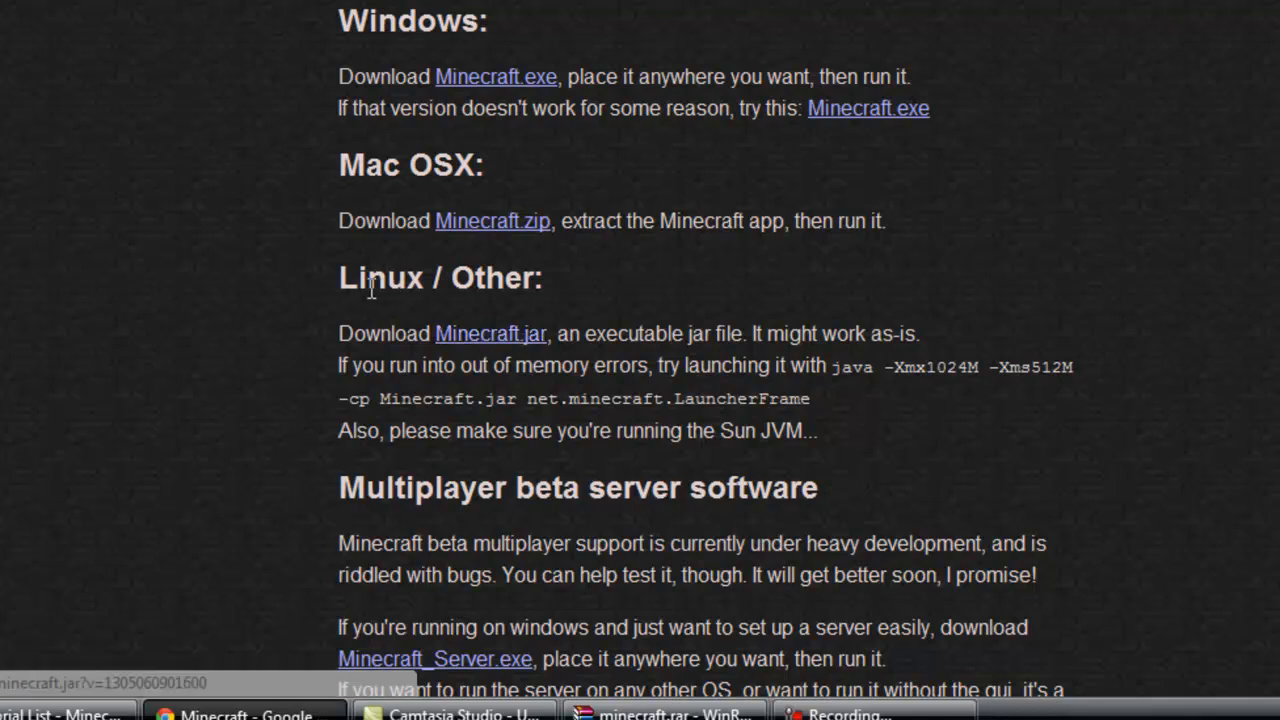
{"action": "mouse_move", "coordinate": [468, 472]}
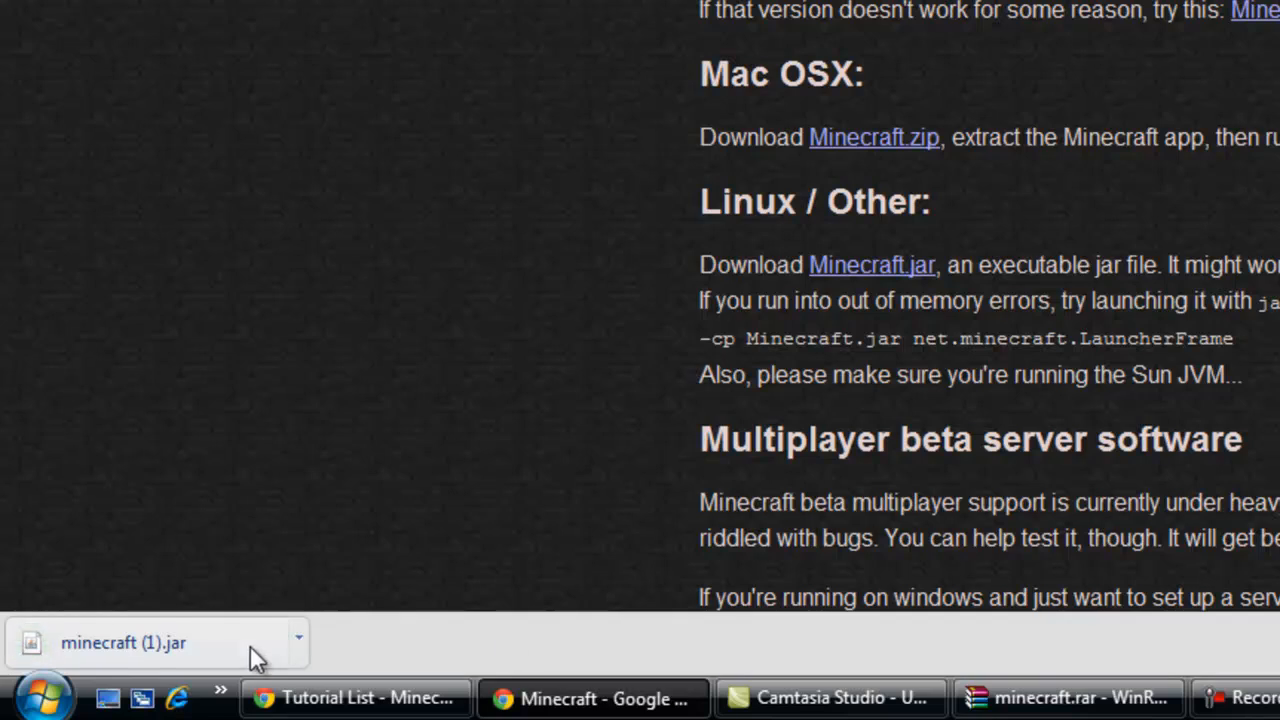
{"action": "scroll", "scroll_direction": "up", "scroll_amount": 3}
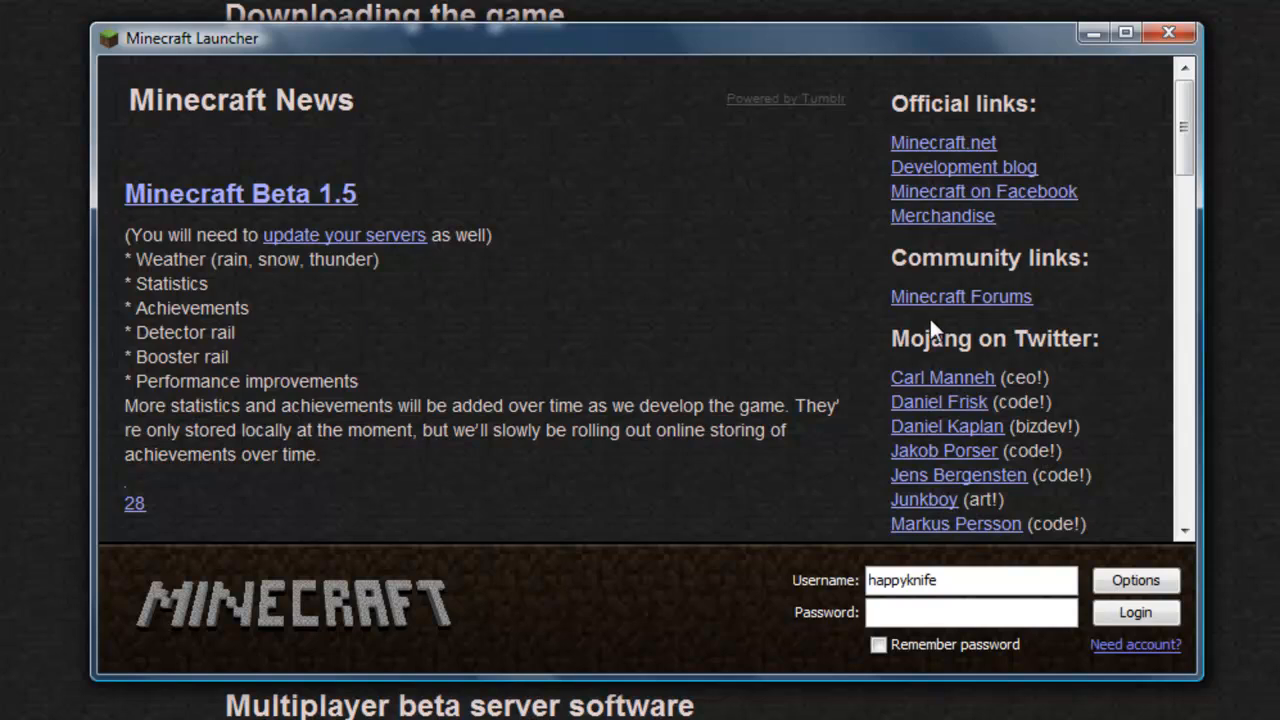
{"action": "mouse_move", "coordinate": [996, 640]}
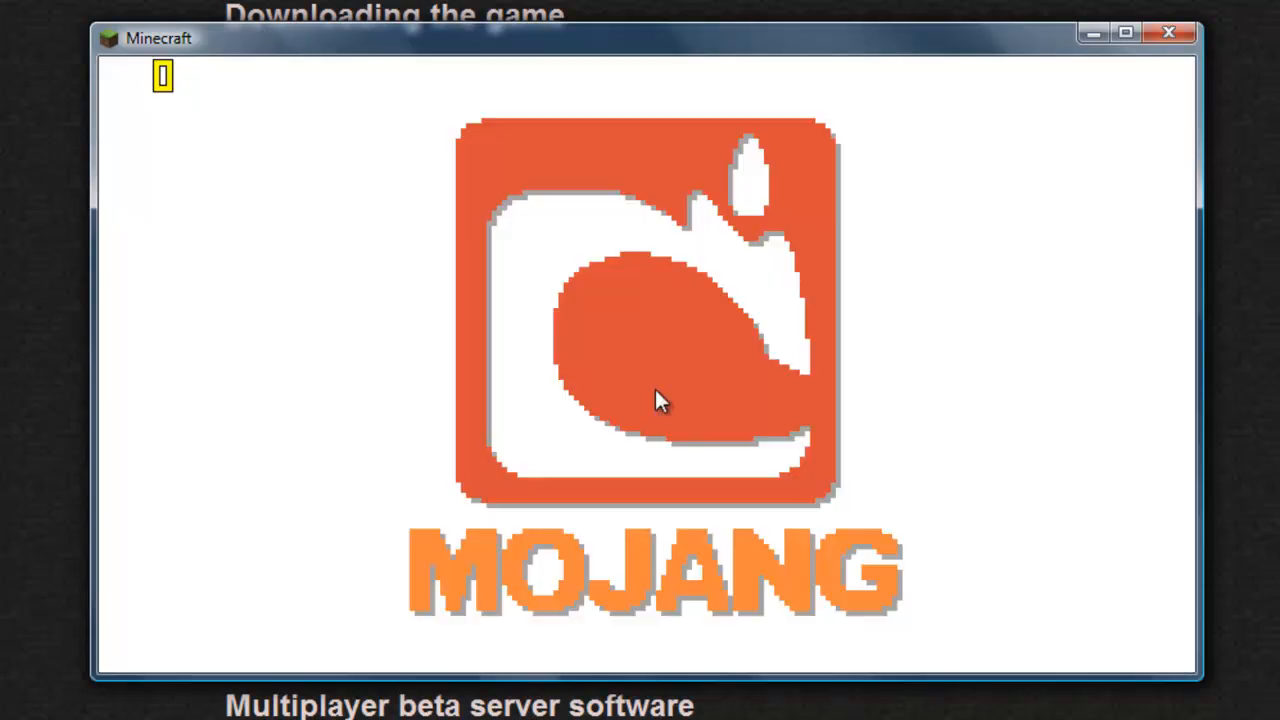
- Close the Minecraft game window once the Mojang splash appears
{"action": "left_click", "coordinate": [1168, 32]}
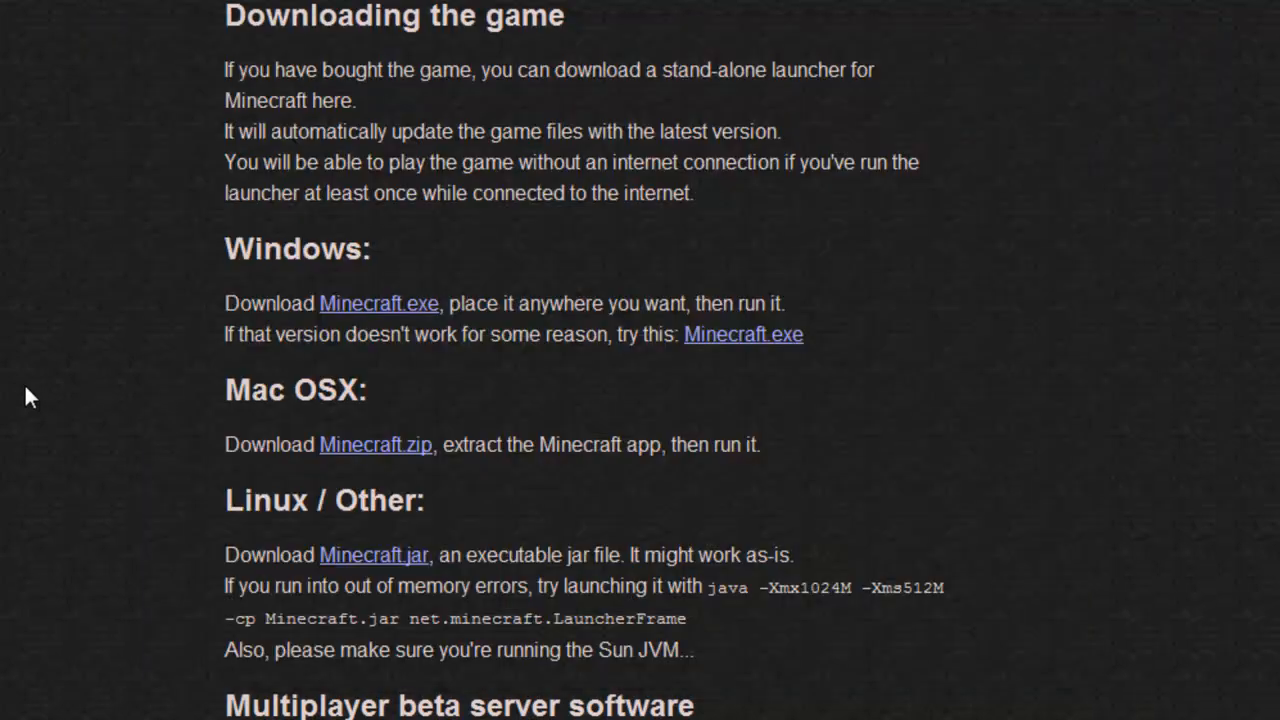
- Scroll the download page down to the Linux / Other and multiplayer server sections
{"action": "scroll", "scroll_direction": "down", "scroll_amount": 3}
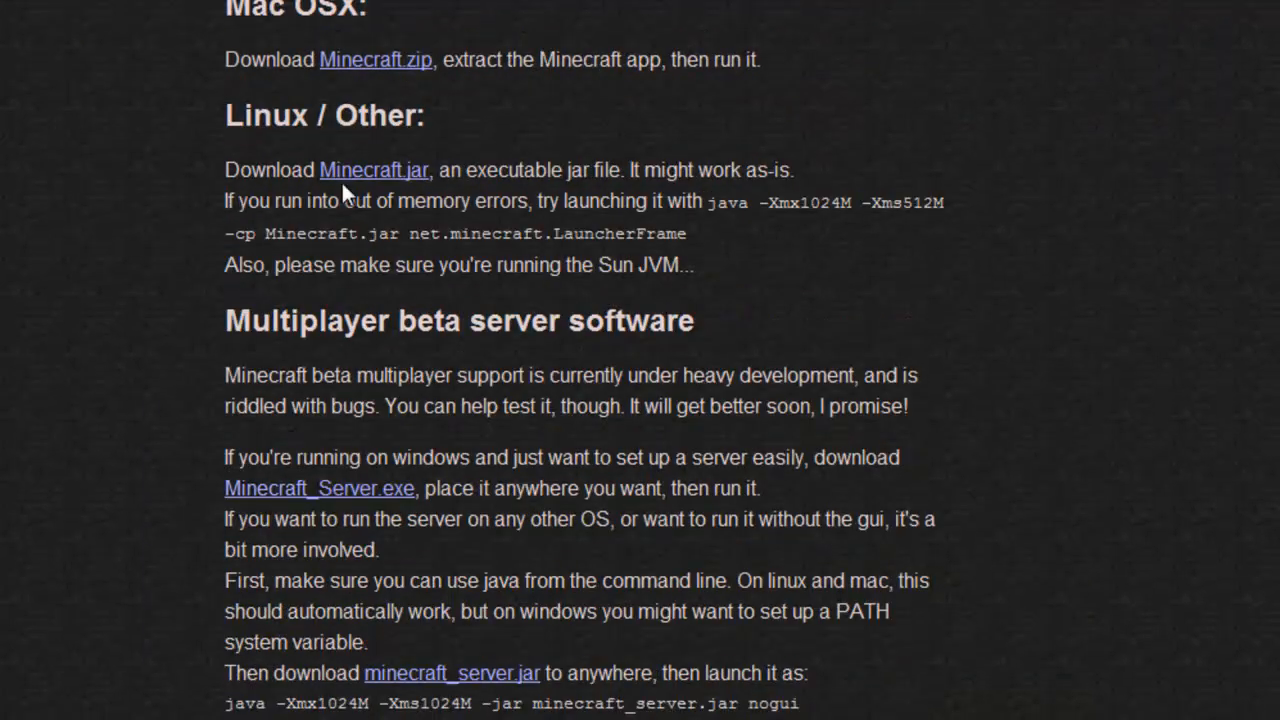
{"action": "mouse_move", "coordinate": [560, 196]}
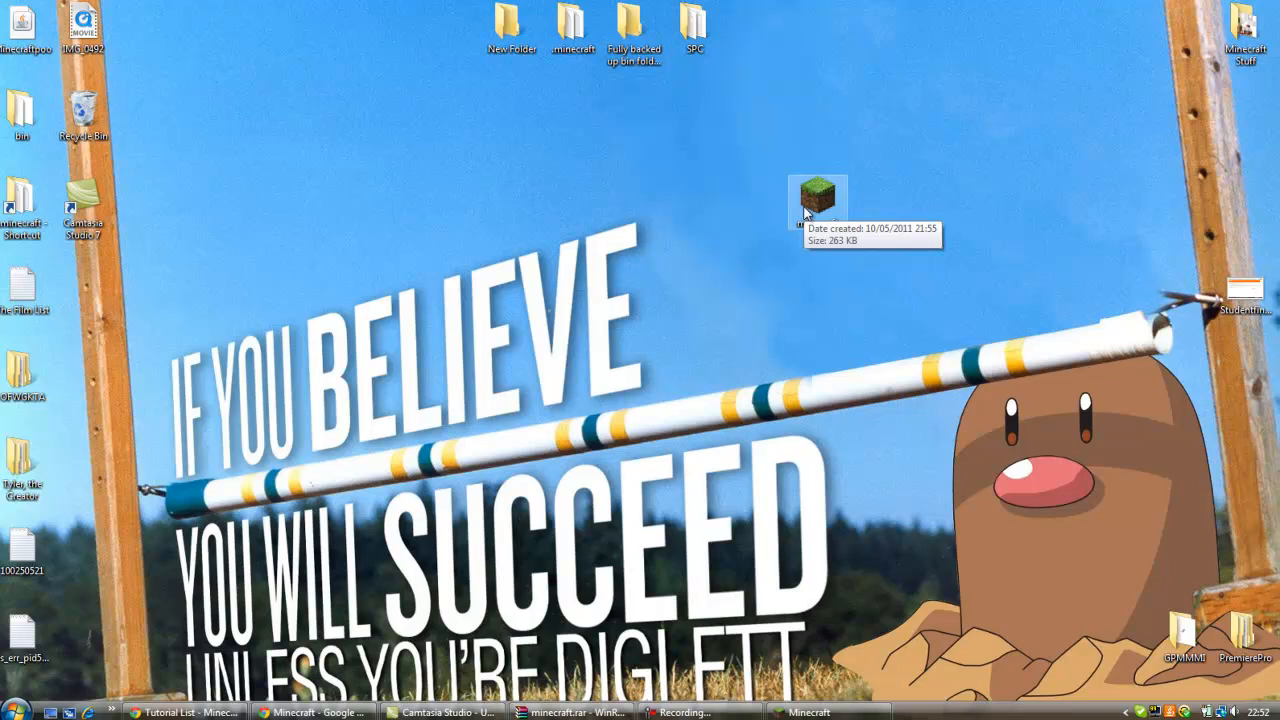
- Compress the desktop Minecraft program into a new minecraft.rar archive
{"action": "right_click", "coordinate": [818, 196]}
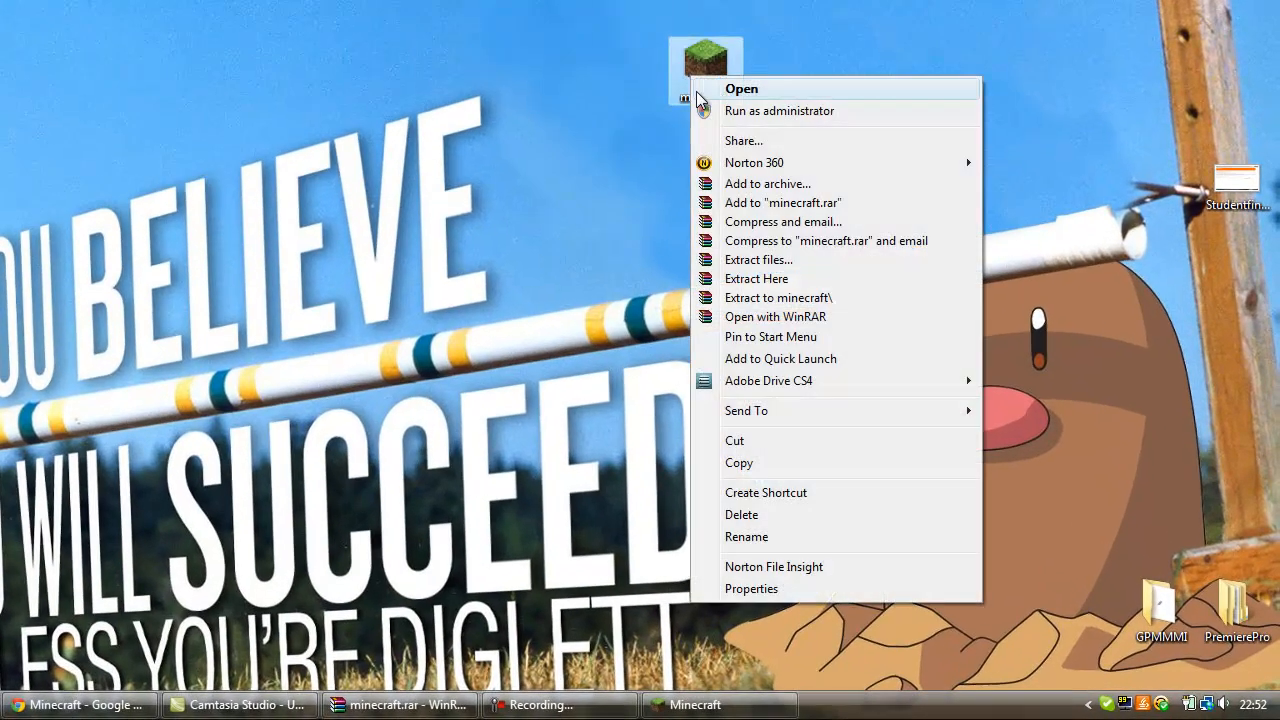
{"action": "mouse_move", "coordinate": [742, 202]}
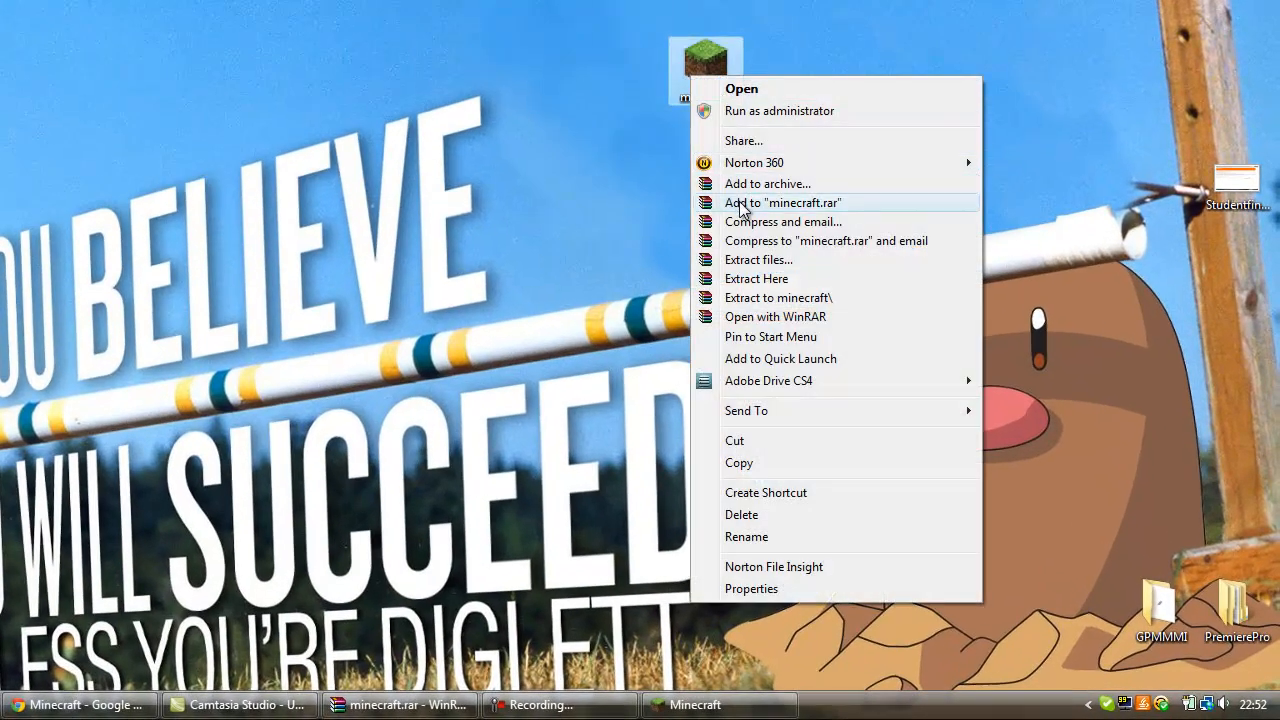
{"action": "mouse_move", "coordinate": [850, 216]}
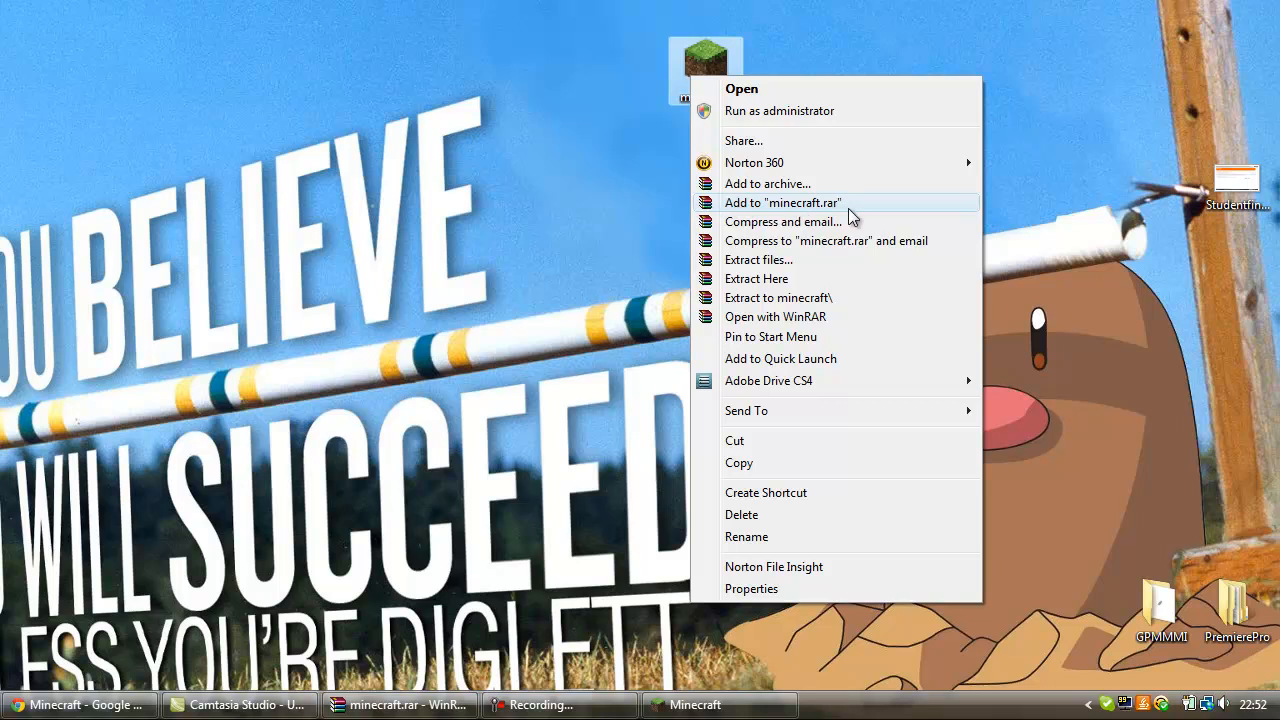
{"action": "mouse_move", "coordinate": [812, 218]}
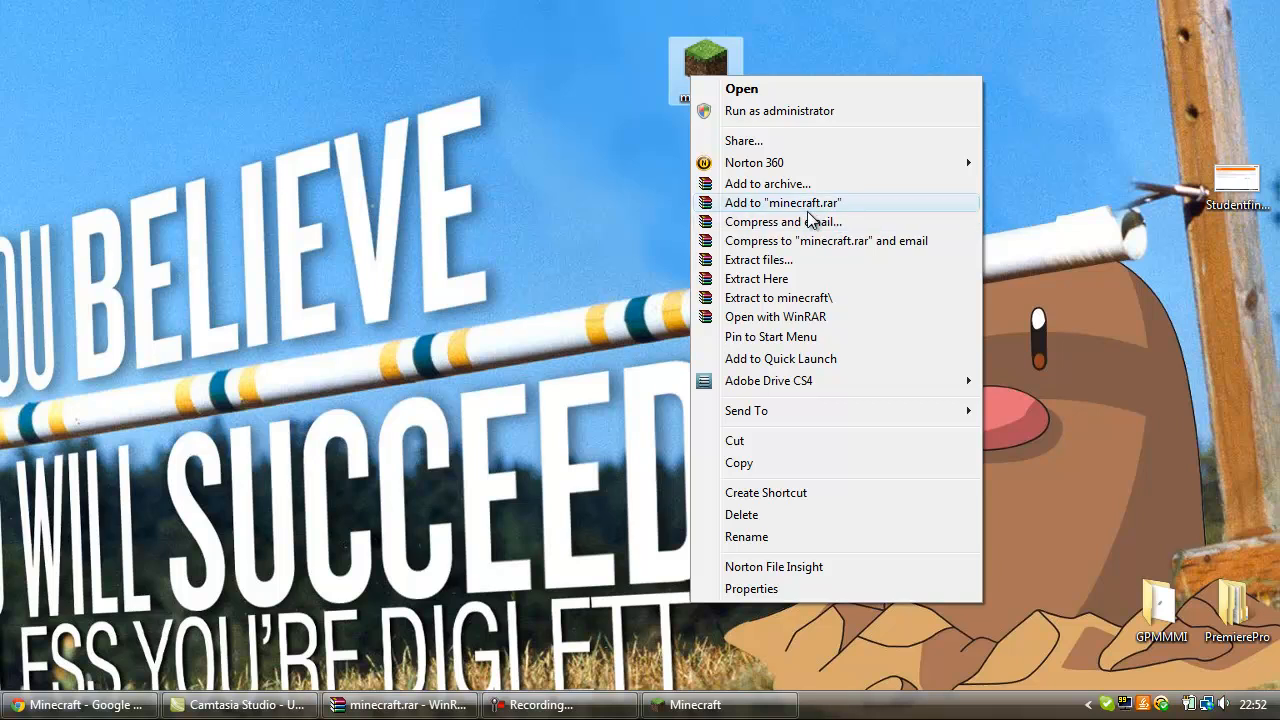
{"action": "left_click", "coordinate": [784, 202]}
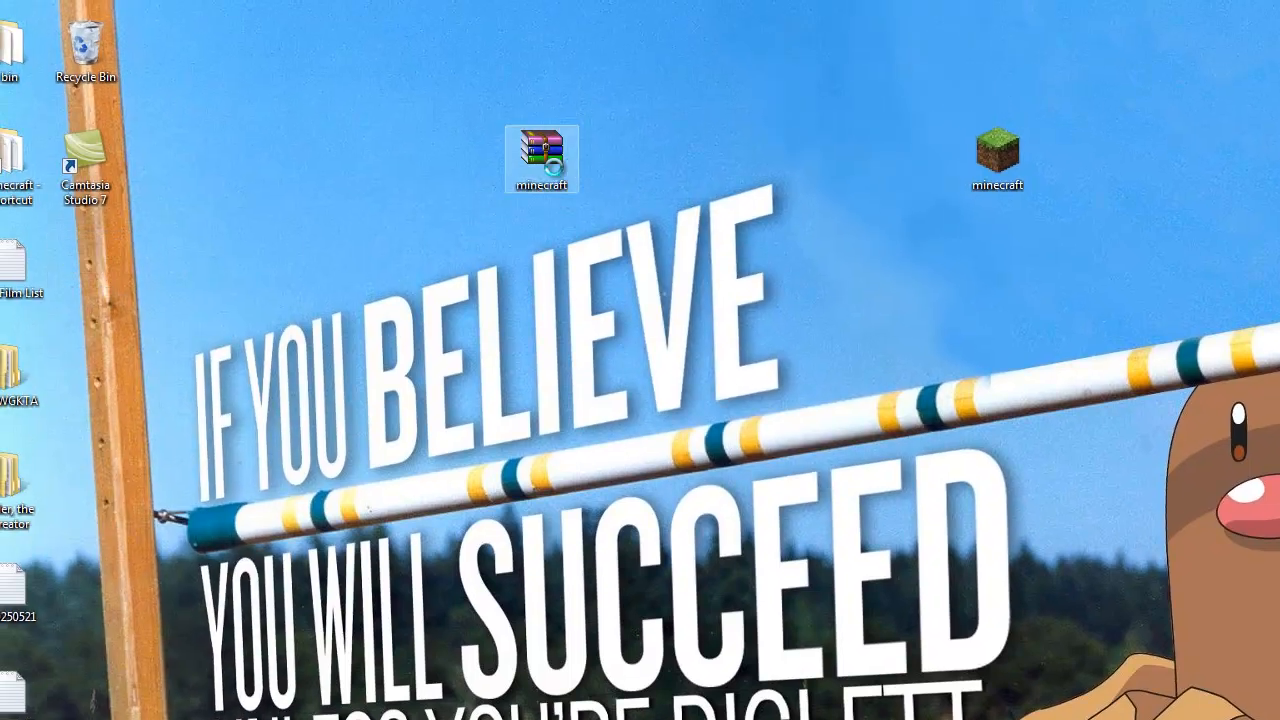
- Rename minecraft.exe inside minecraft.rar to minecraft.jar and close WinRAR
{"action": "double_click", "coordinate": [542, 156]}
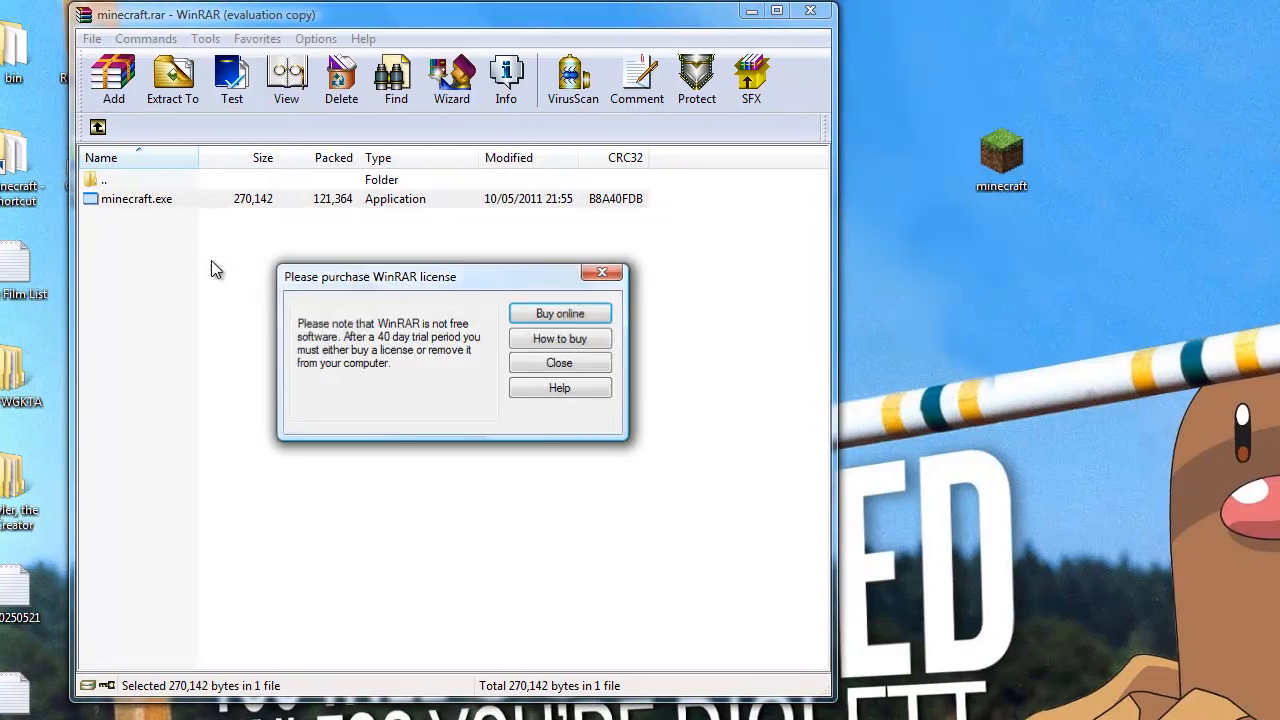
{"action": "right_click", "coordinate": [136, 198]}
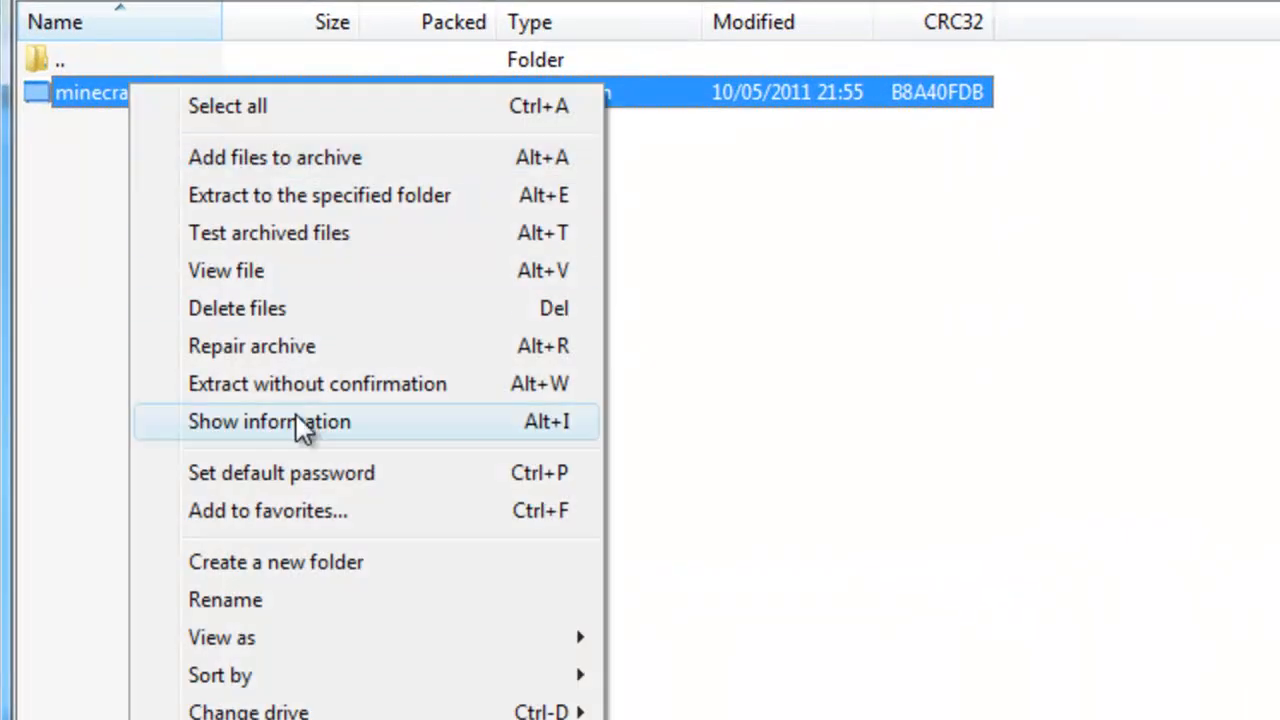
{"action": "left_click", "coordinate": [224, 600]}
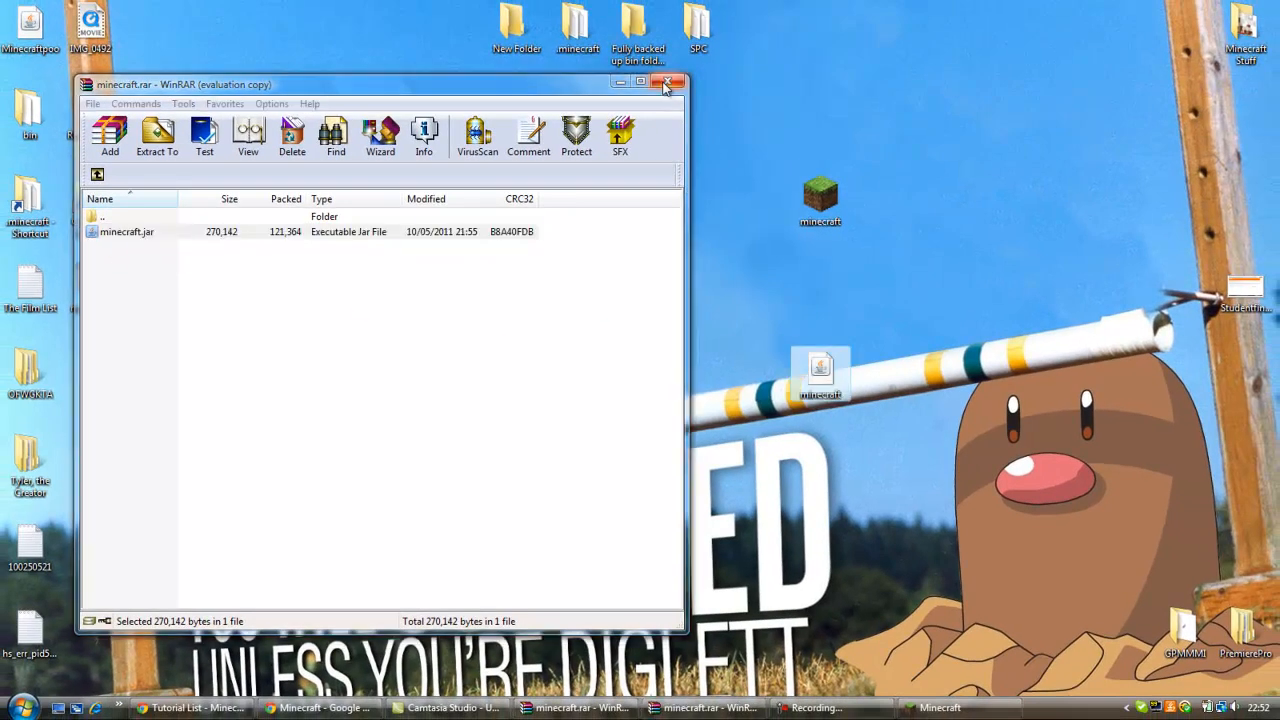
{"action": "left_click", "coordinate": [668, 84]}
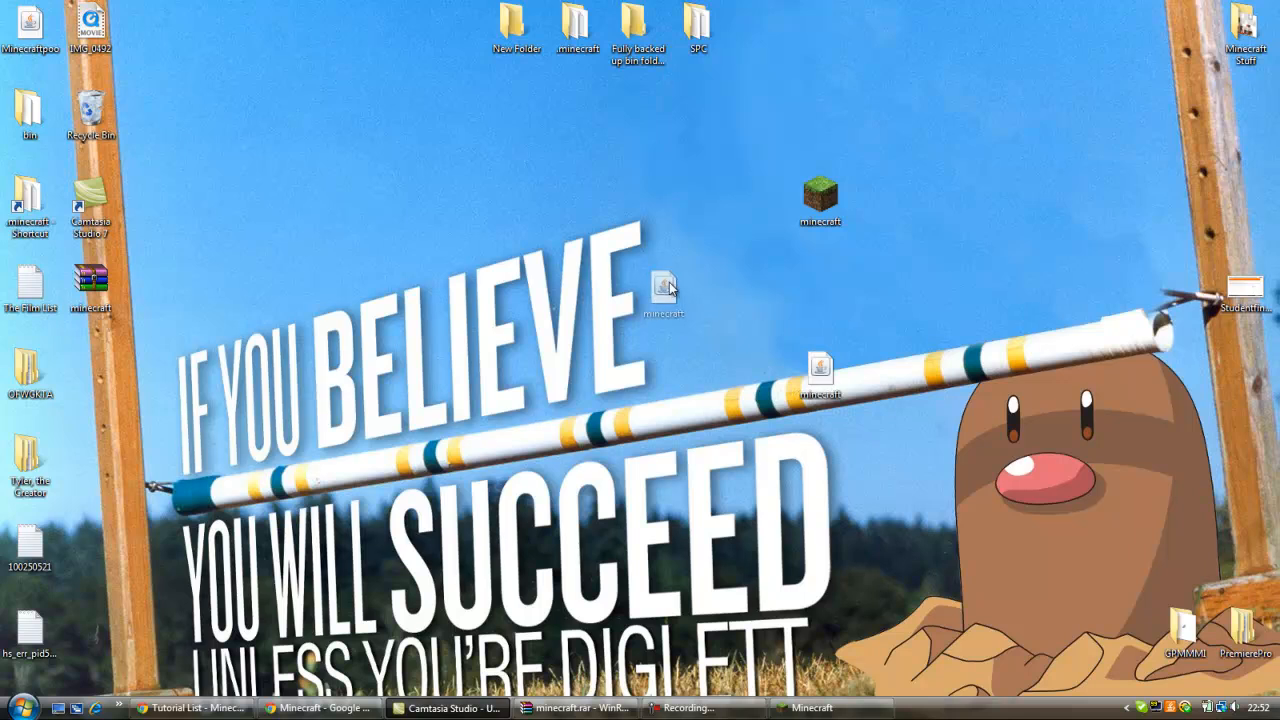